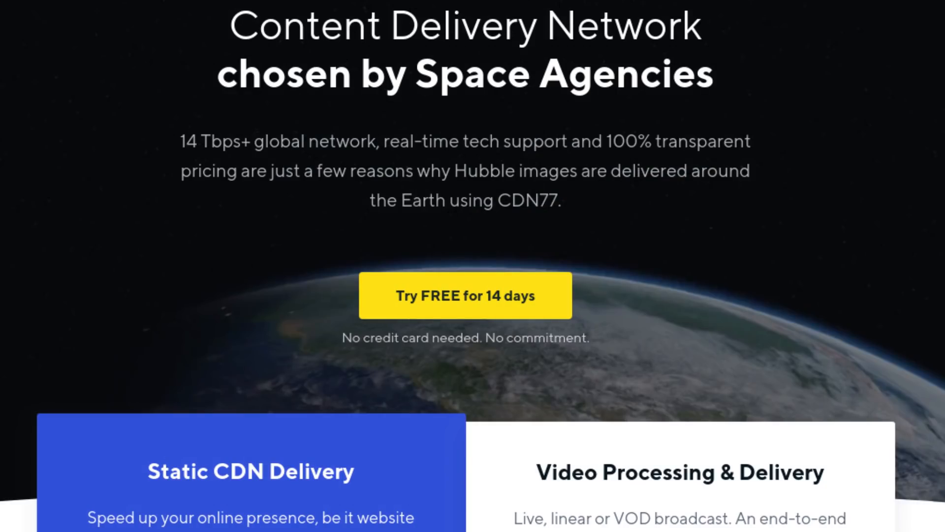
# Scroll down the CDN77 homepage to the 'Robust CDN meets latest technology' network features section.
pyautogui.scroll(-3)
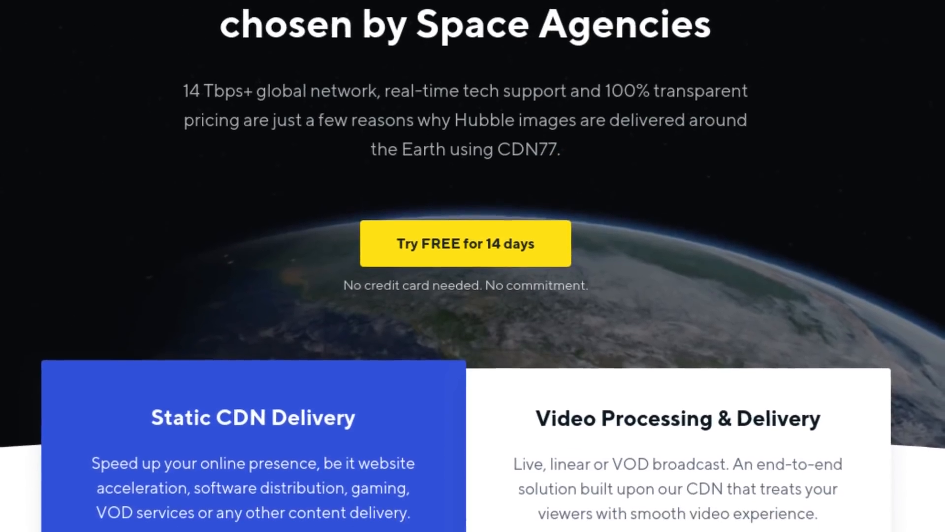
pyautogui.scroll(-3)
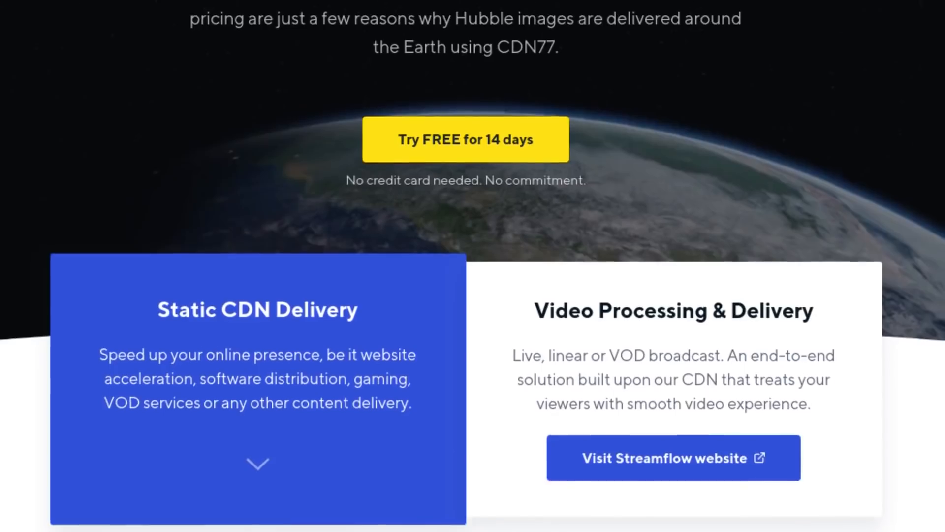
pyautogui.scroll(-3)
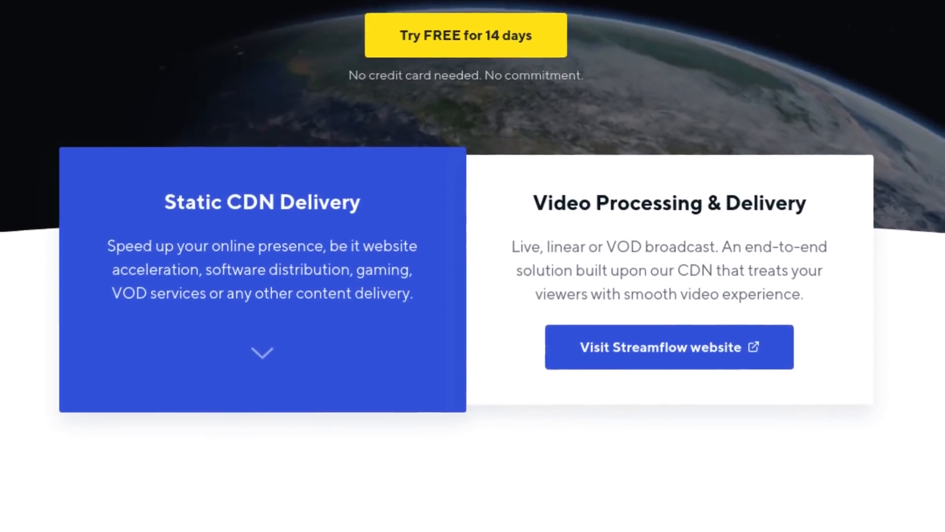
pyautogui.scroll(-3)
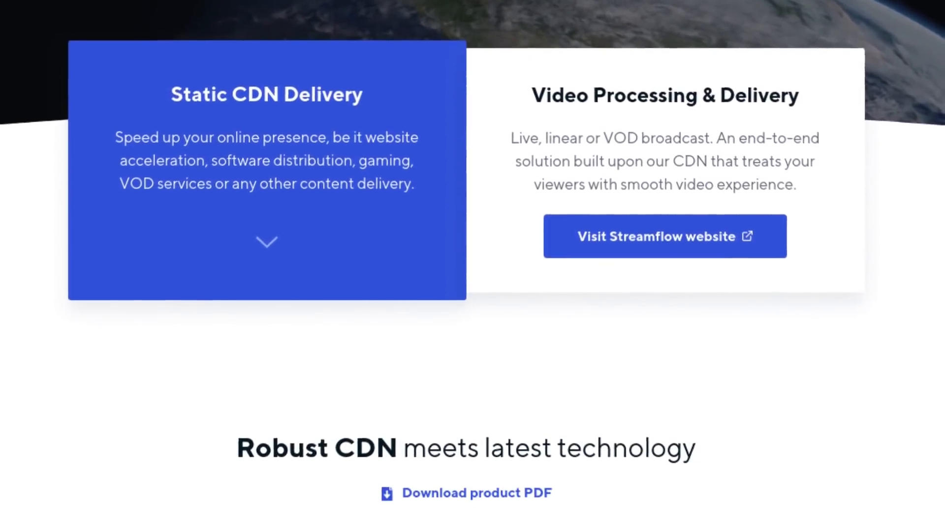
pyautogui.scroll(-3)
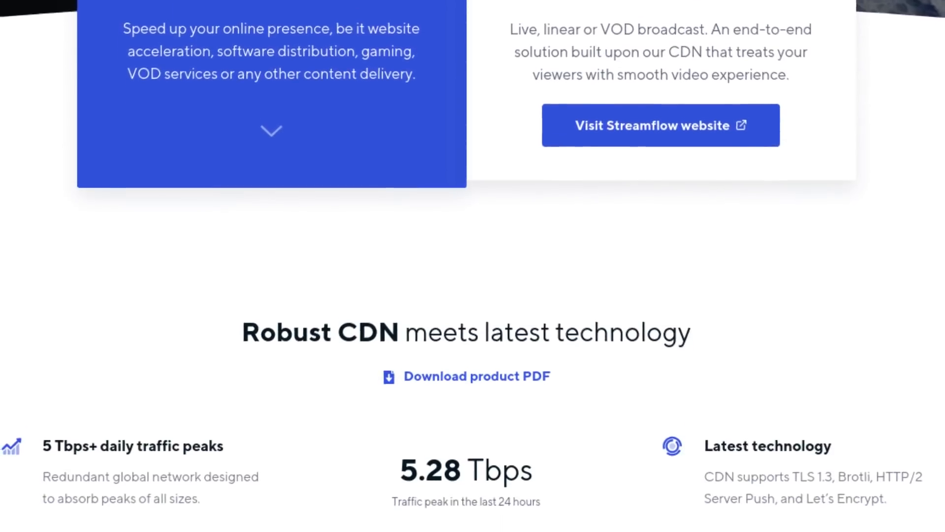
pyautogui.scroll(-3)
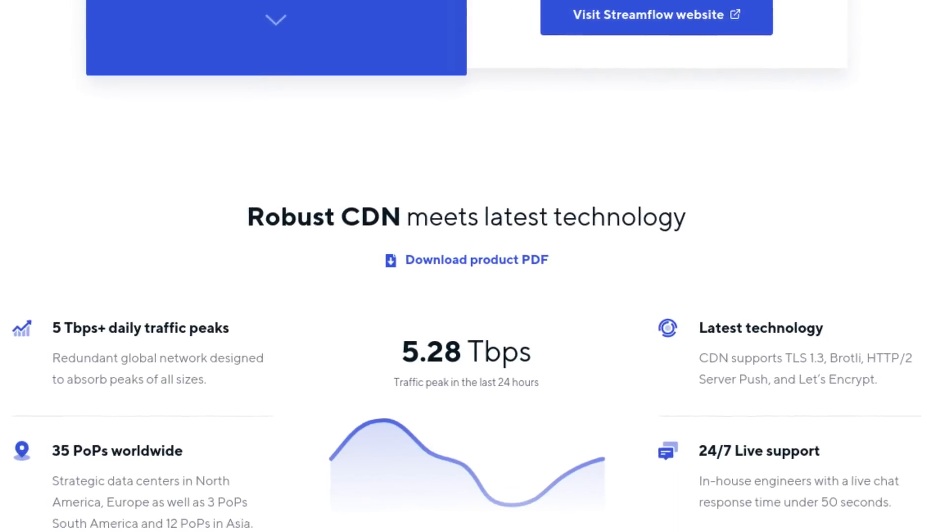
pyautogui.scroll(-3)
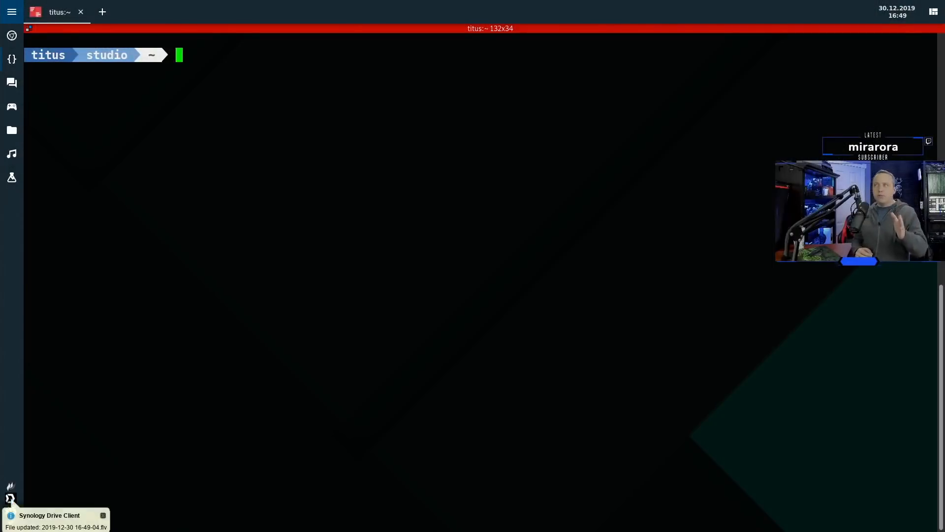
# Clear the terminal and read /proc/sys/kernel/sysrq, which shows 16.
pyautogui.write('clear')
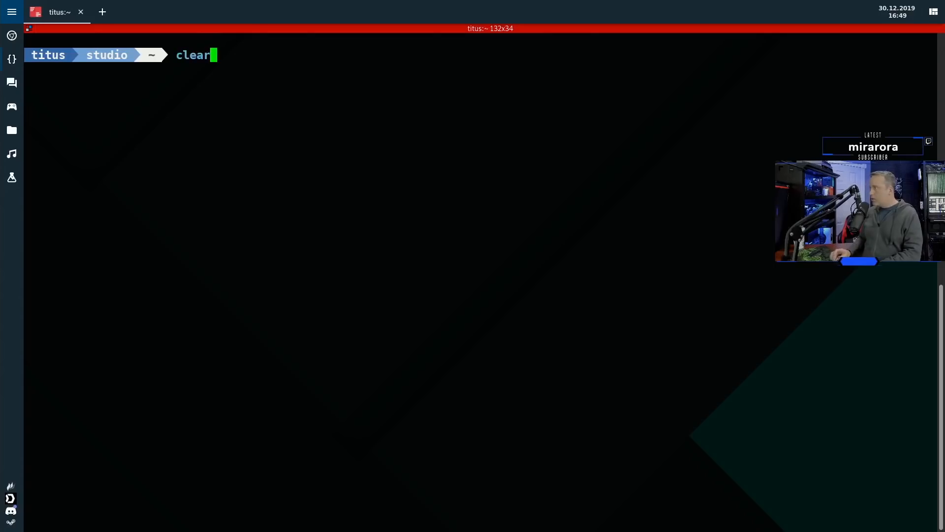
pyautogui.write('cat /proc/sys/kernel/sysrq')
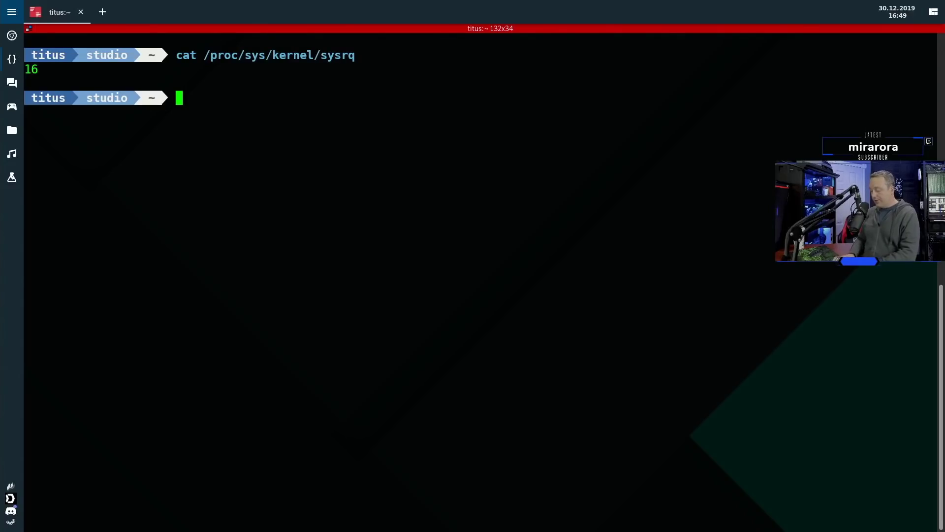
# Write 1 to /proc/sys/kernel/sysrq as a normal user, getting Permission denied, then start su.
pyautogui.write('echo "1')
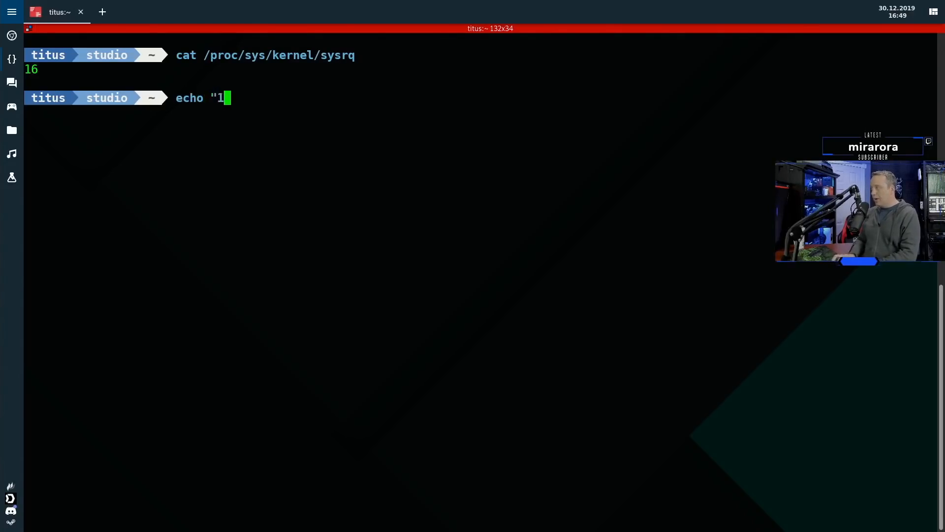
pyautogui.write('" >')
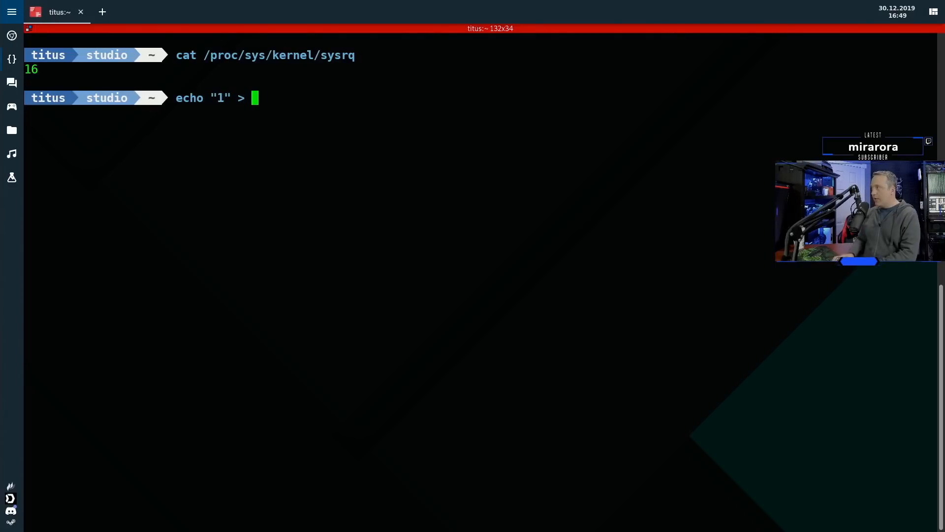
pyautogui.write('/proc')
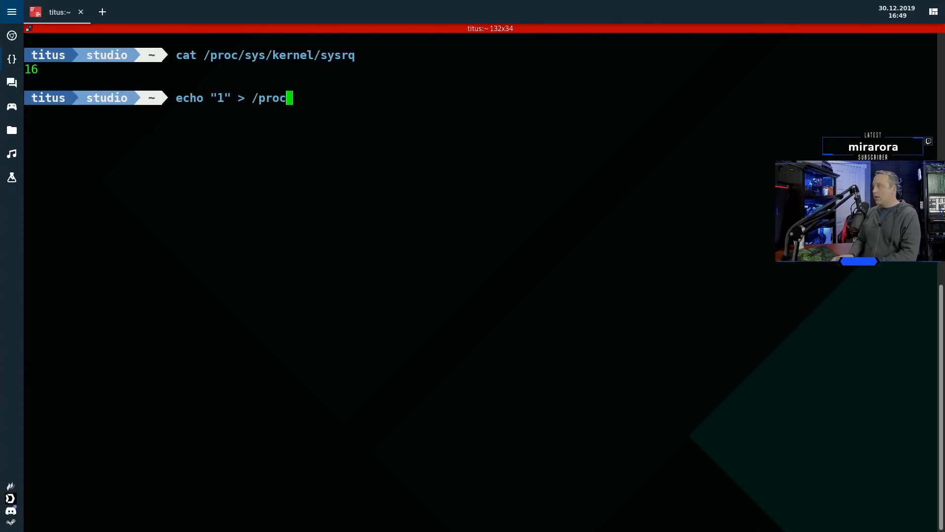
pyautogui.write('/sys/kernel')
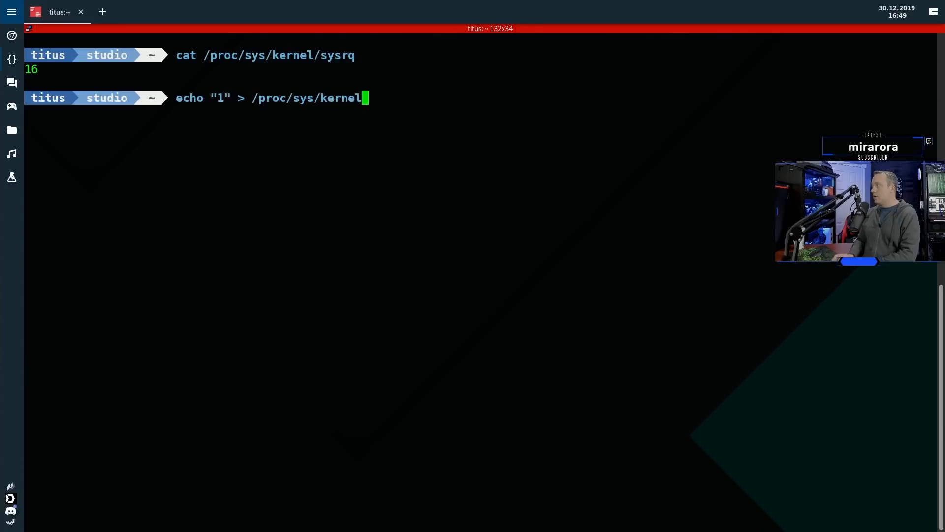
pyautogui.write('/sysrq')
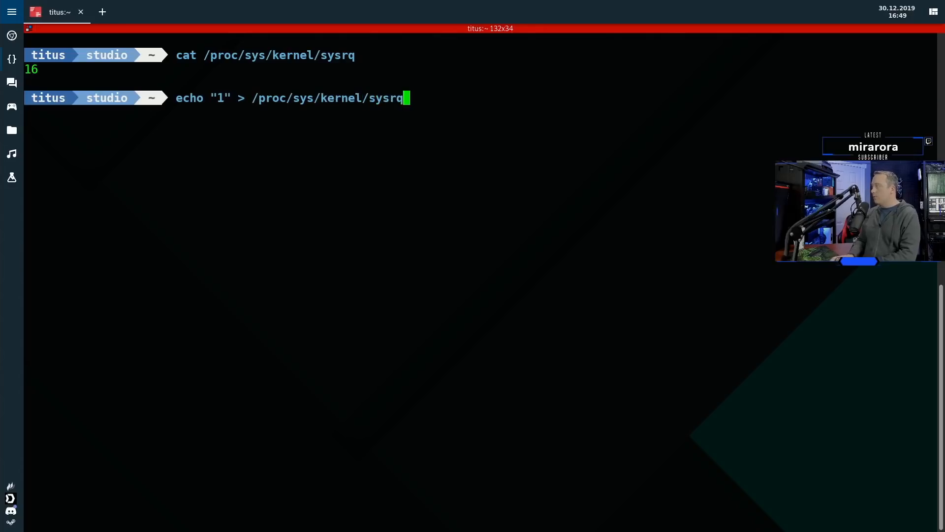
pyautogui.press('Return')
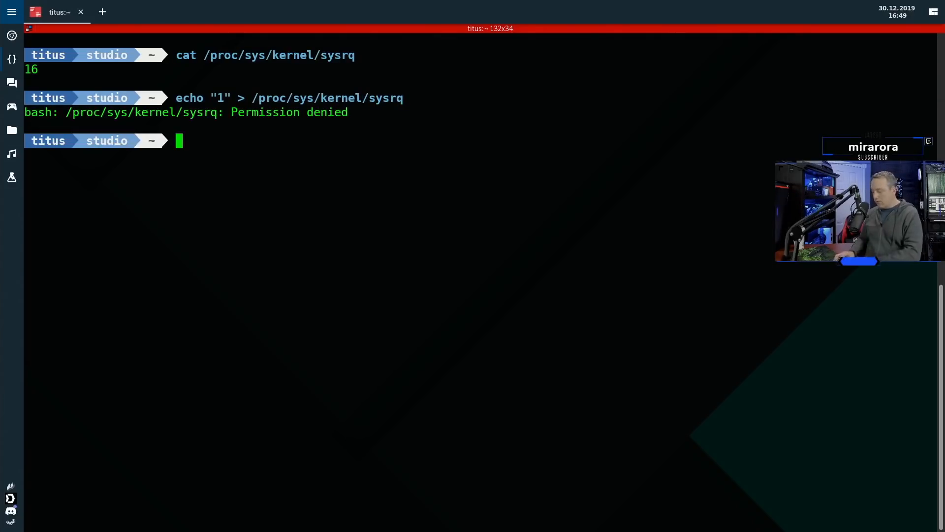
pyautogui.write('su')
pyautogui.write('exit')
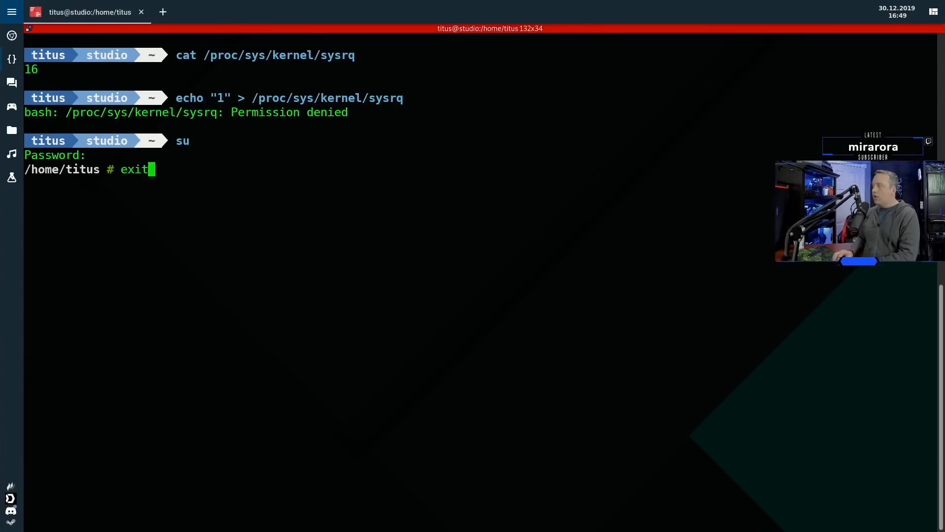
# As root, write 1 to /proc/sys/kernel/sysrq, then start another su shell.
pyautogui.write('echo "1" >/proc/sys/kernel/sysrq')
pyautogui.write('cat /proc/sys/kernel/sysrq')
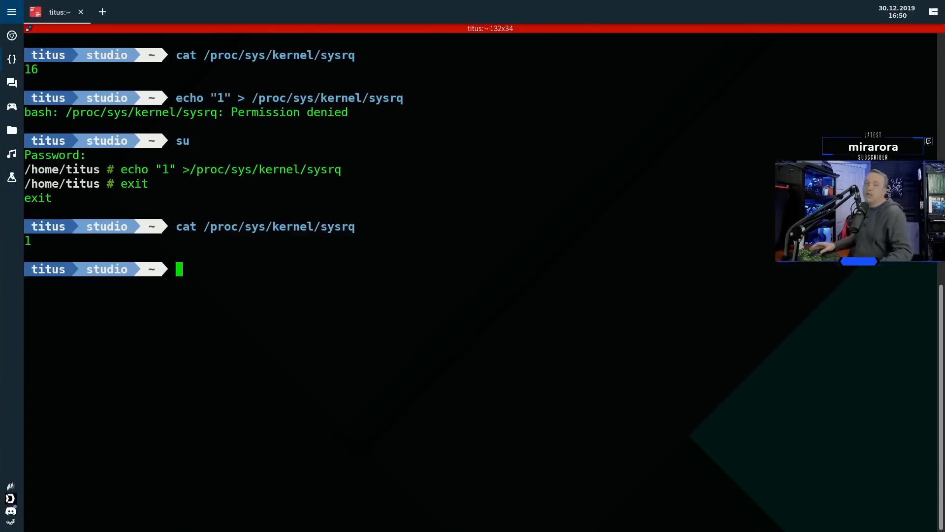
pyautogui.write('su')
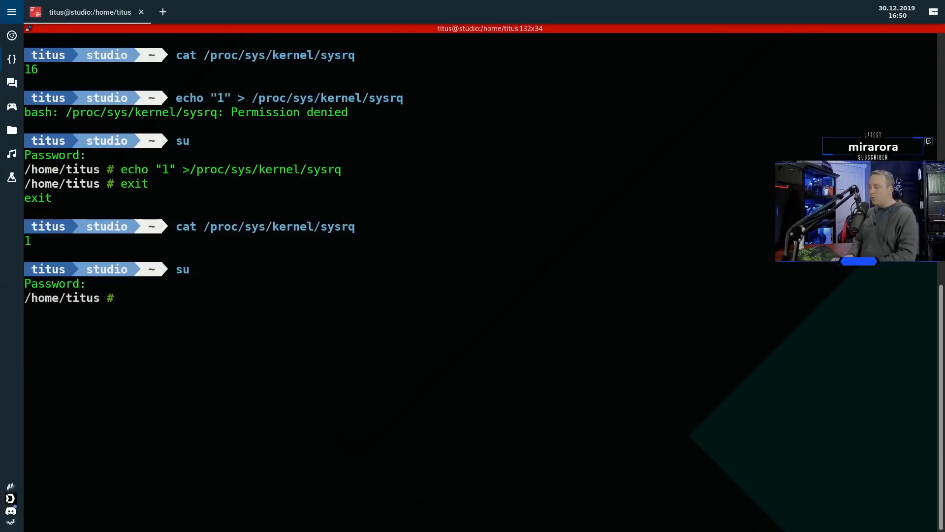
# Append kernel.sysrq = 1 to /etc/sysctl.d/99-sysctl.conf from the root shell.
pyautogui.write('echo "kernel.sysrq = 1" >> /etc/sysctl.d/99-sysctl.conf')
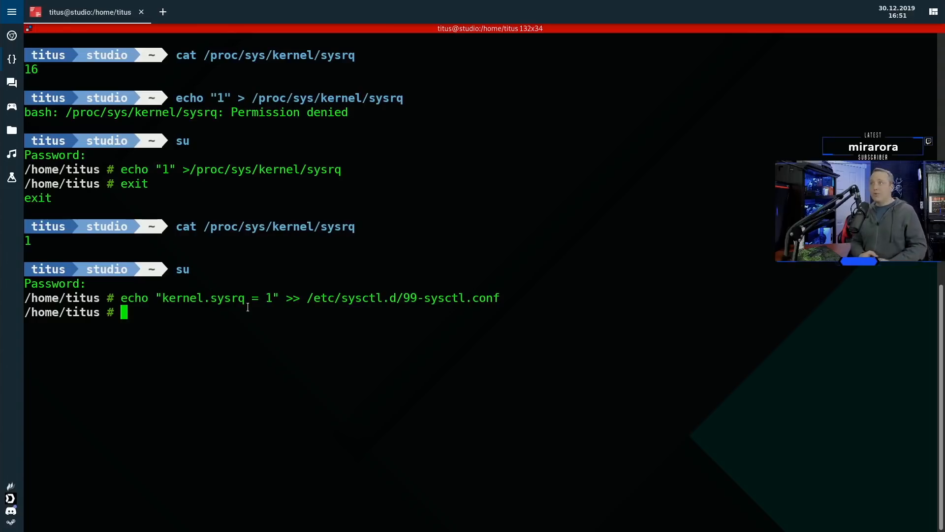
pyautogui.write('hto')
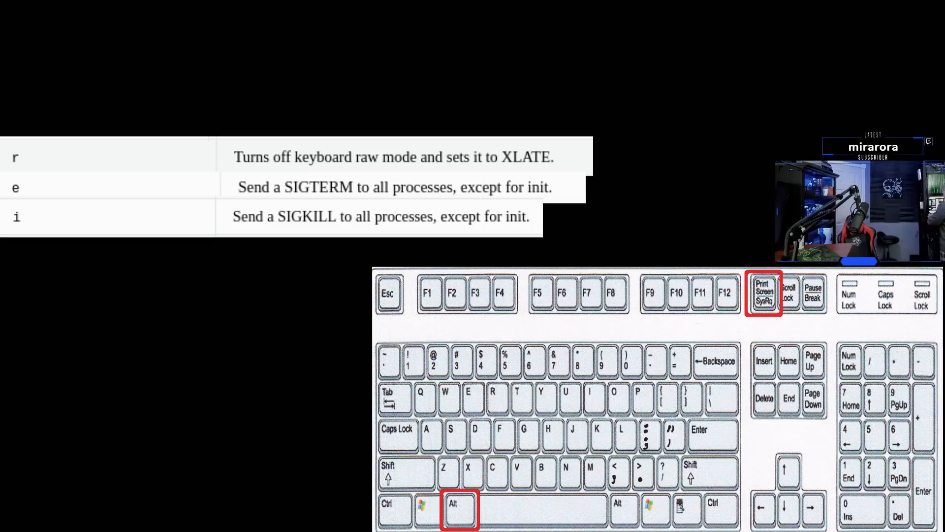
# Use Alt+SysRq+S to emergency-sync all mounted filesystems.
pyautogui.press('s')
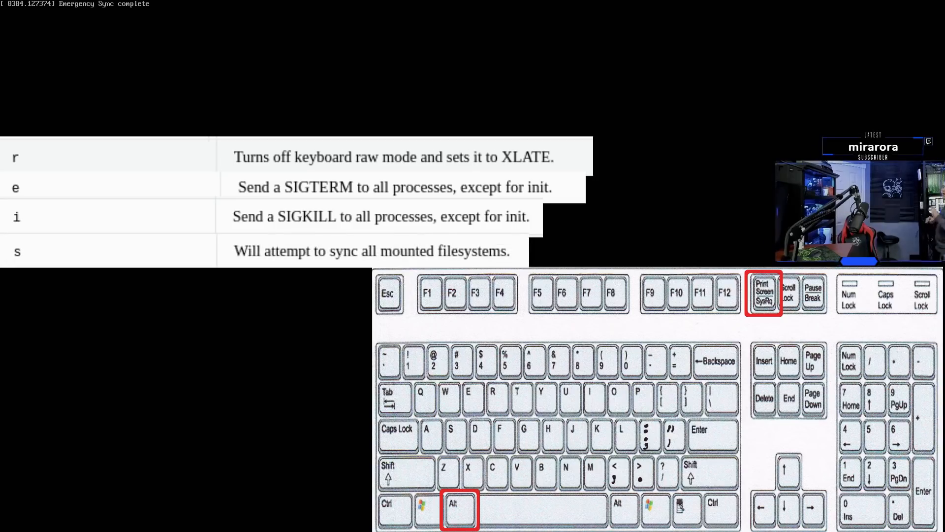